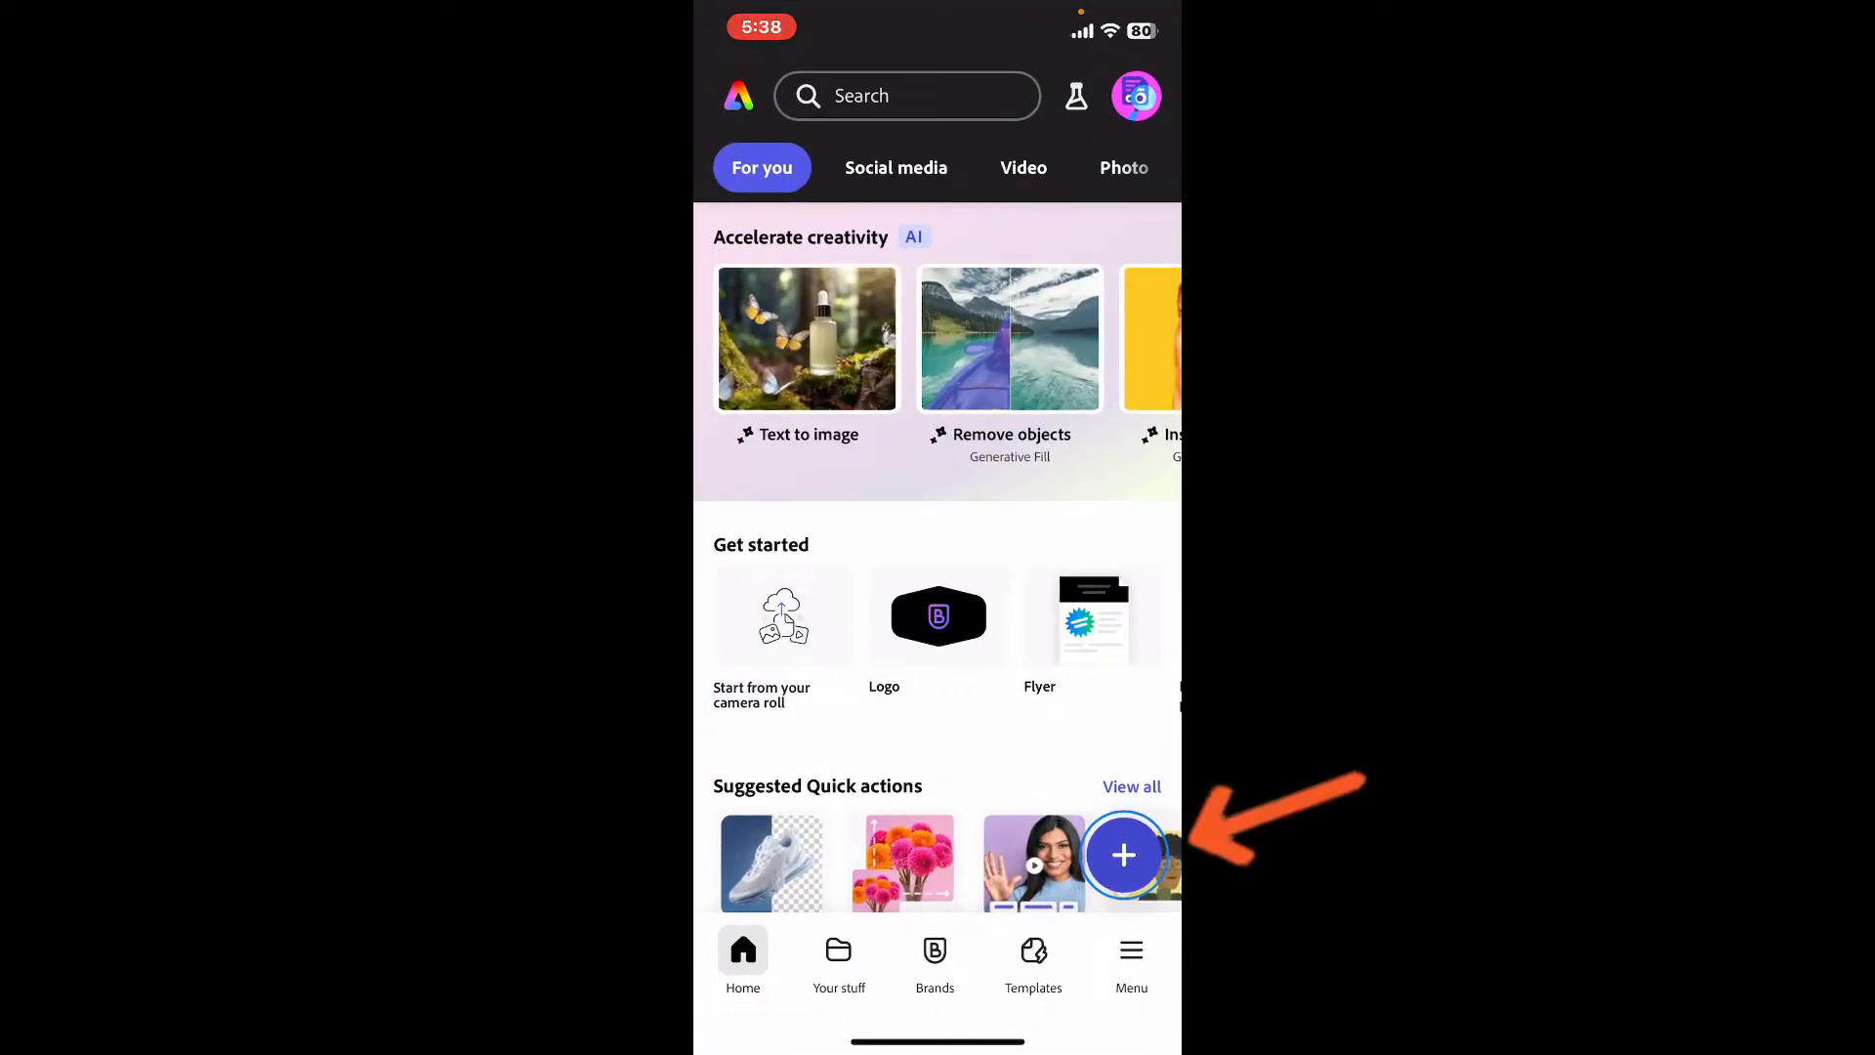
Create a blank 1920x1080 landscape video project and browse the stock Videos library.
left_click(1121, 854)
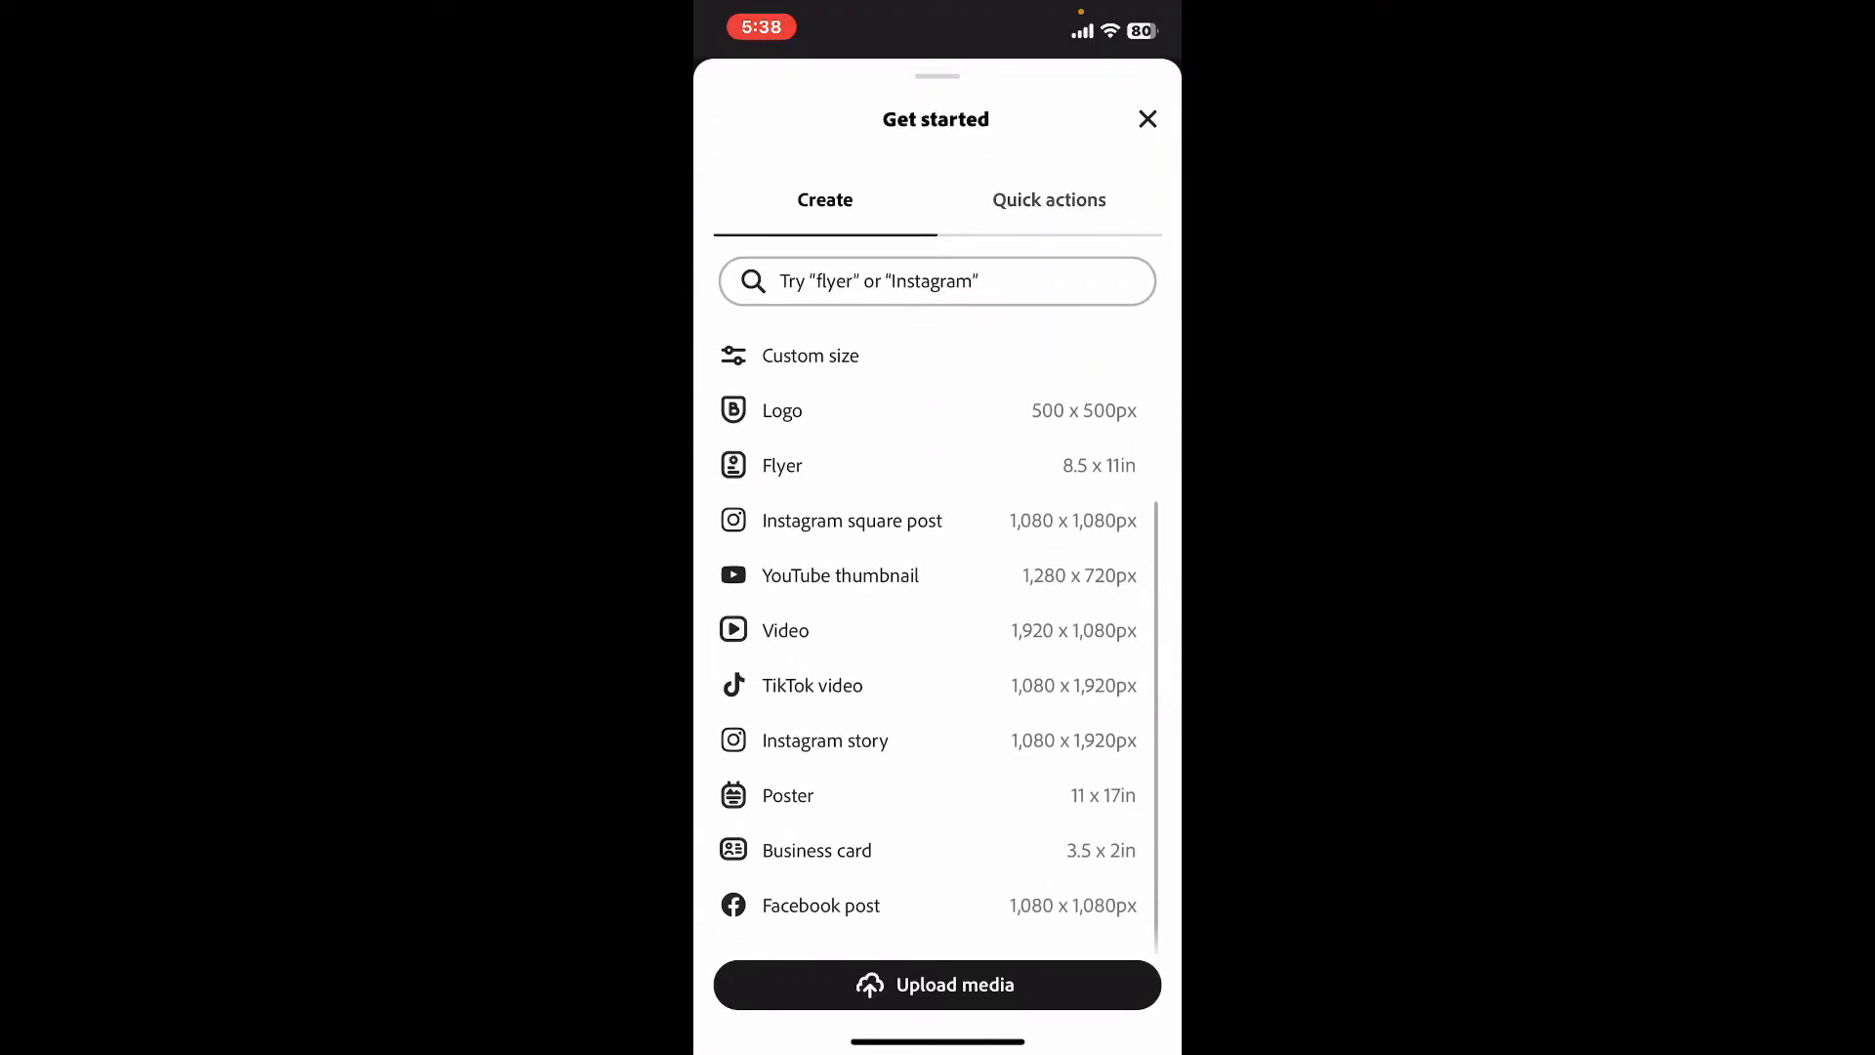
left_click(936, 985)
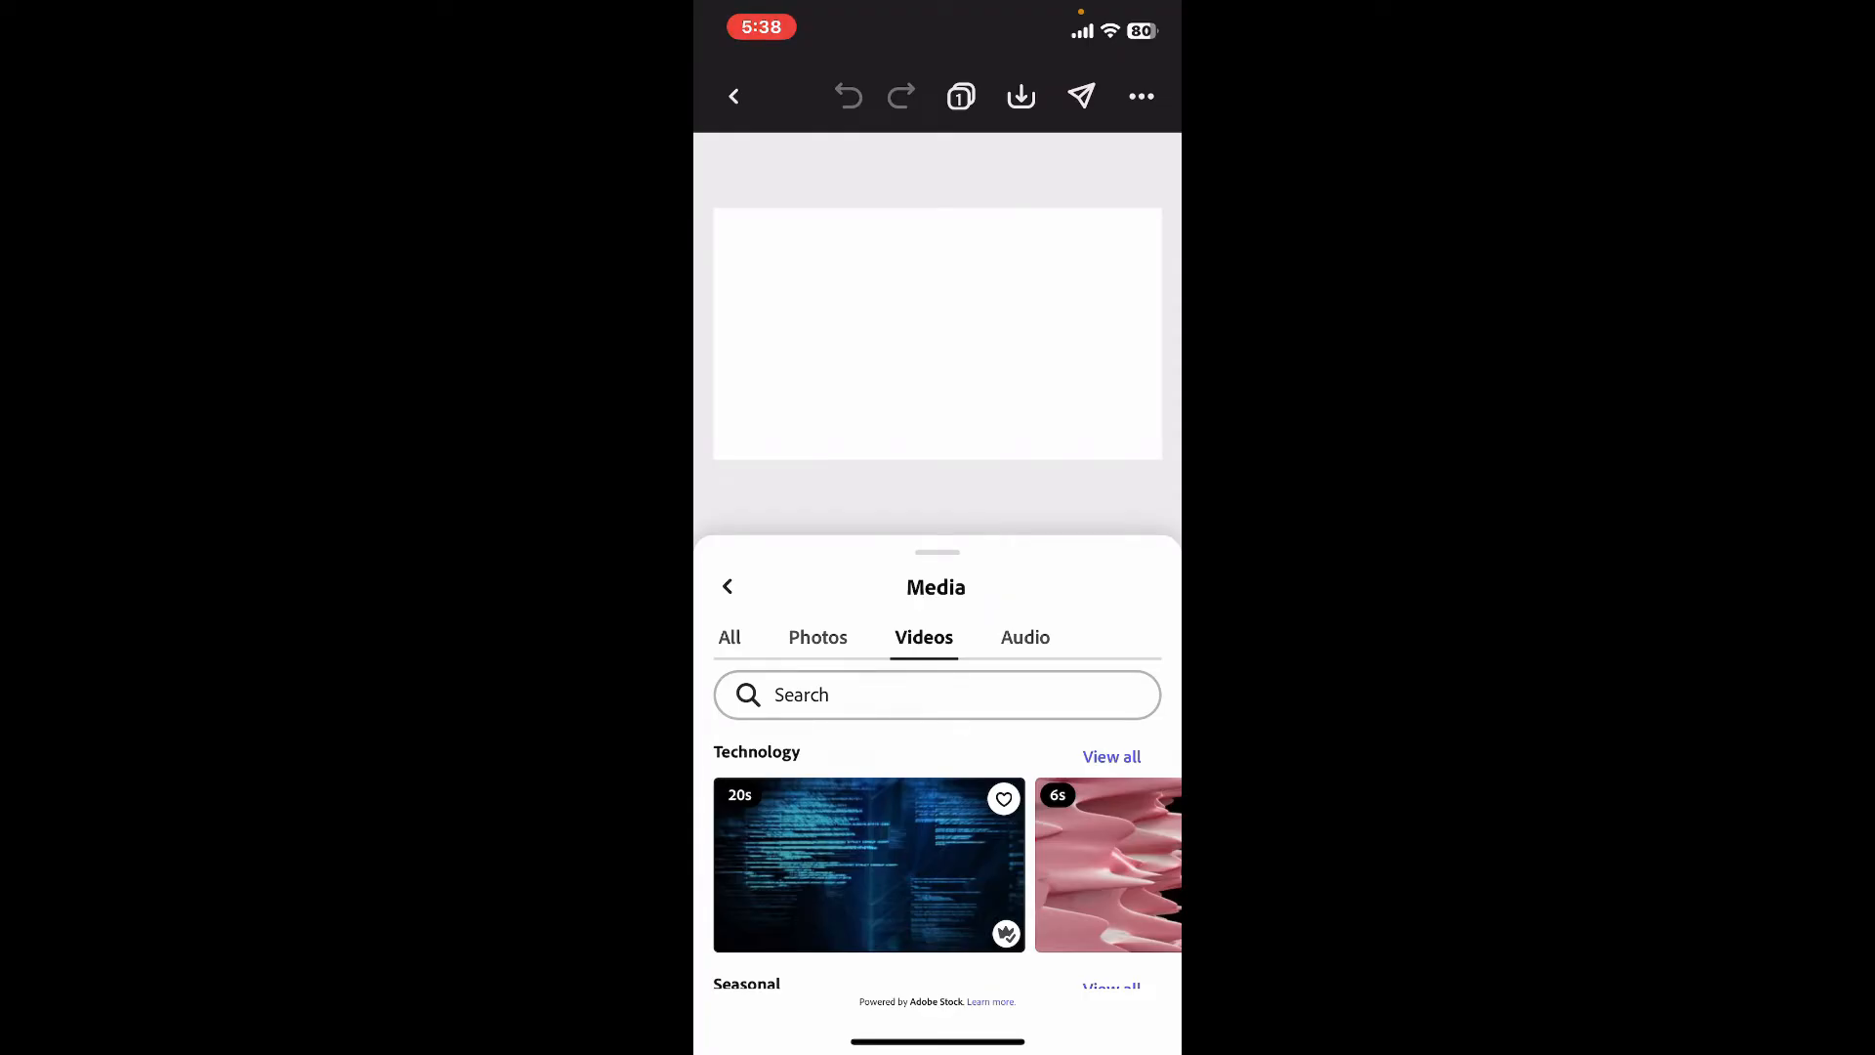
scroll("left", 3)
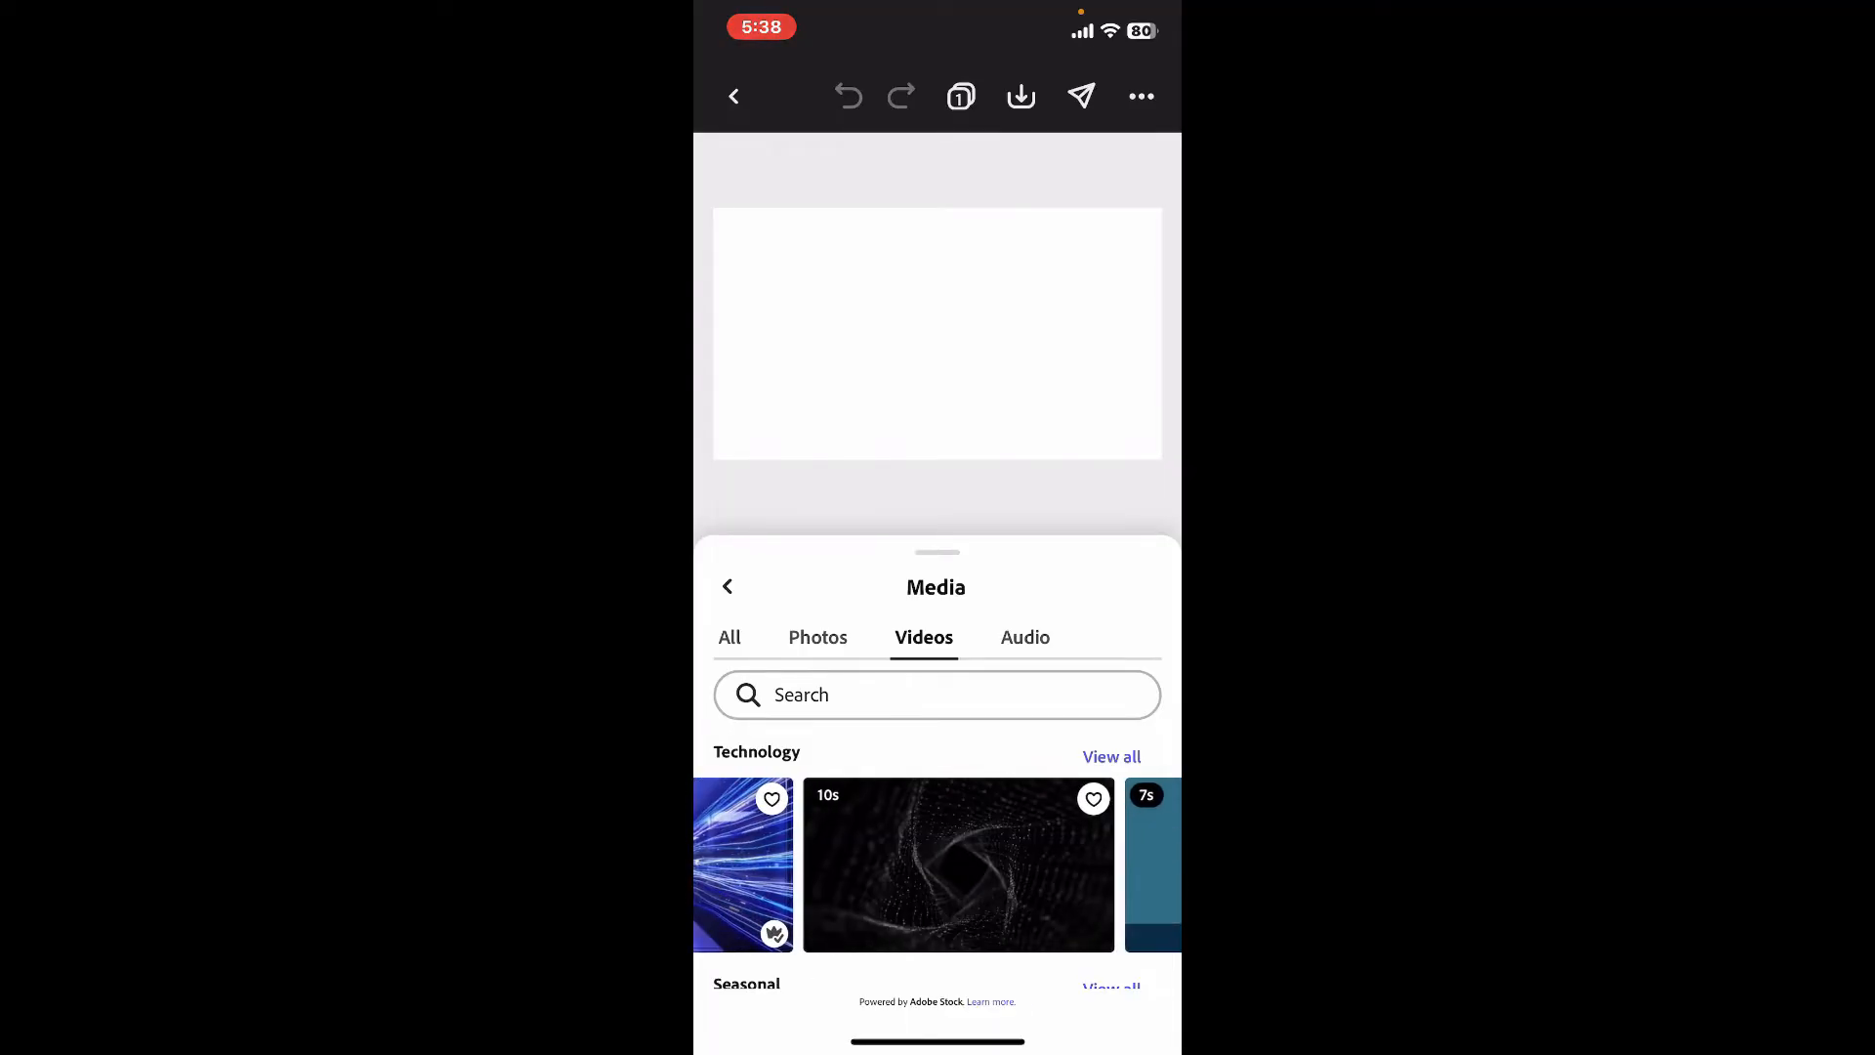
Add the 10s dark Technology swirl clip to the timeline and browse Elements to add.
left_click(959, 863)
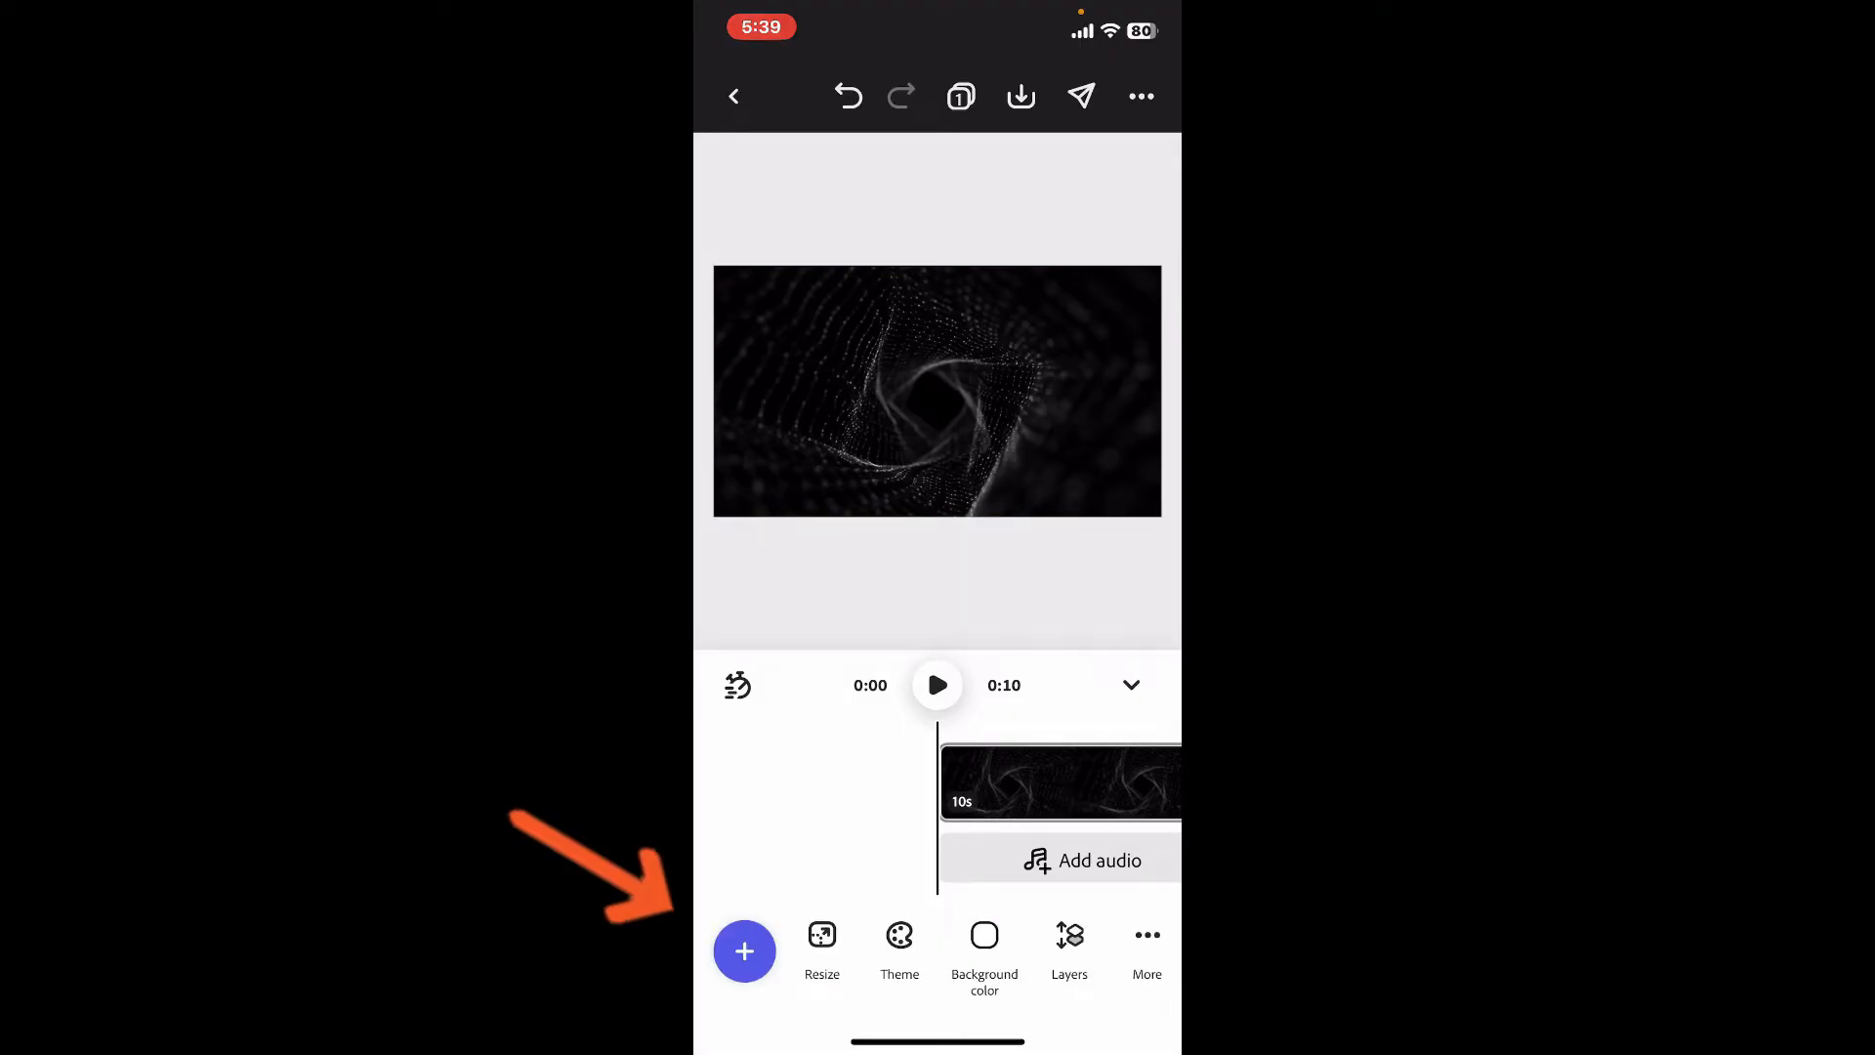
left_click(745, 951)
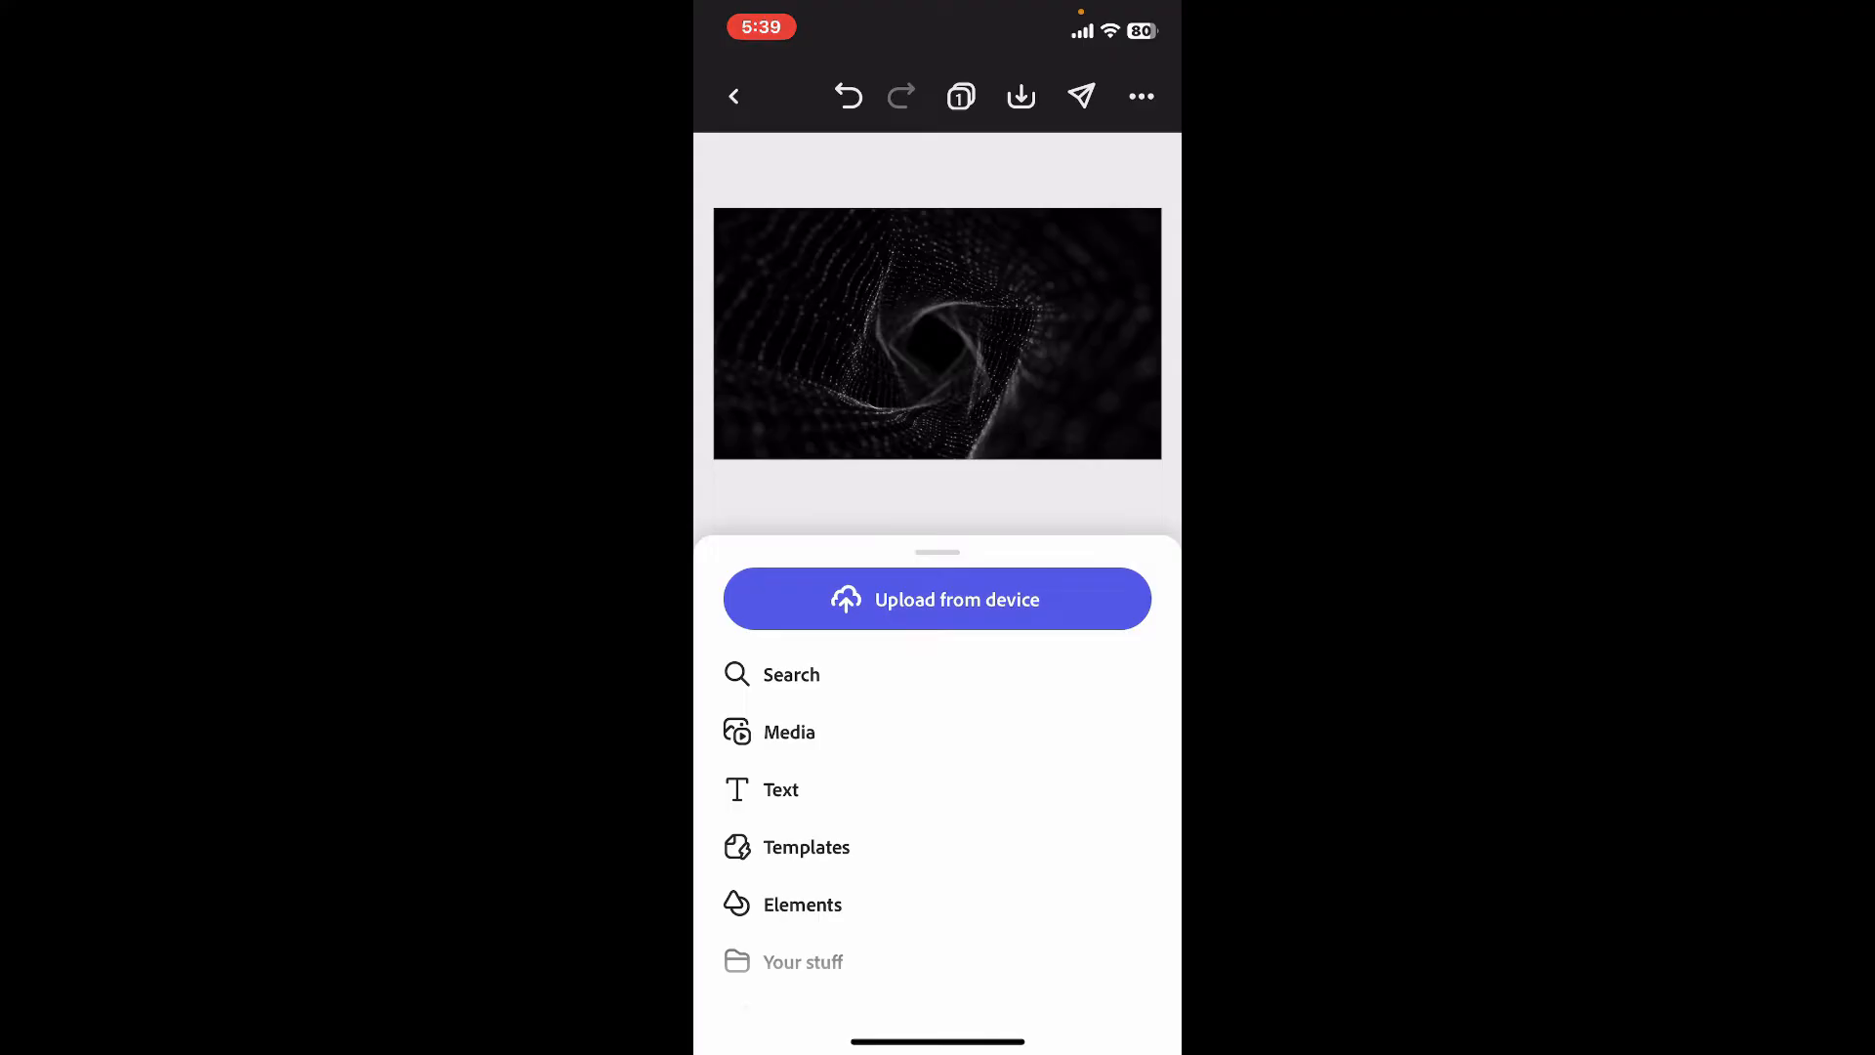
left_click(803, 904)
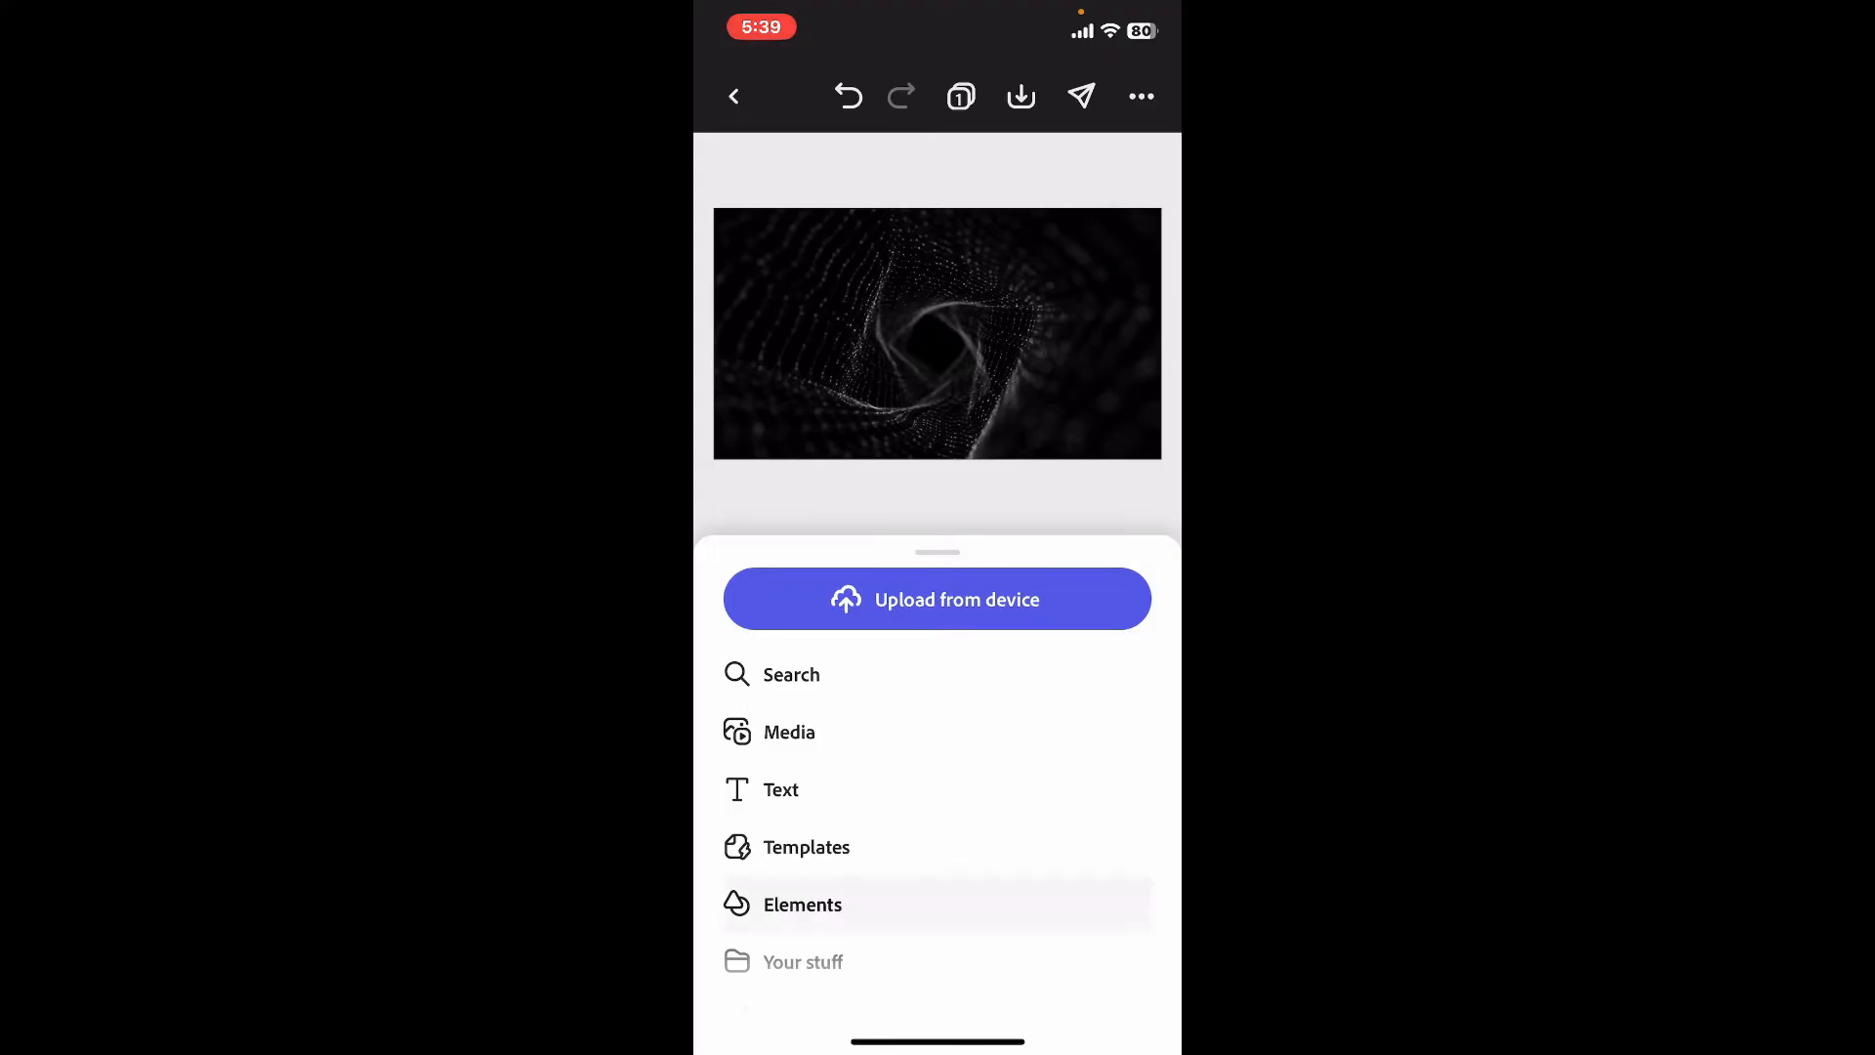
Place the blue arrow element over the centre of the abstract clip.
left_click(803, 904)
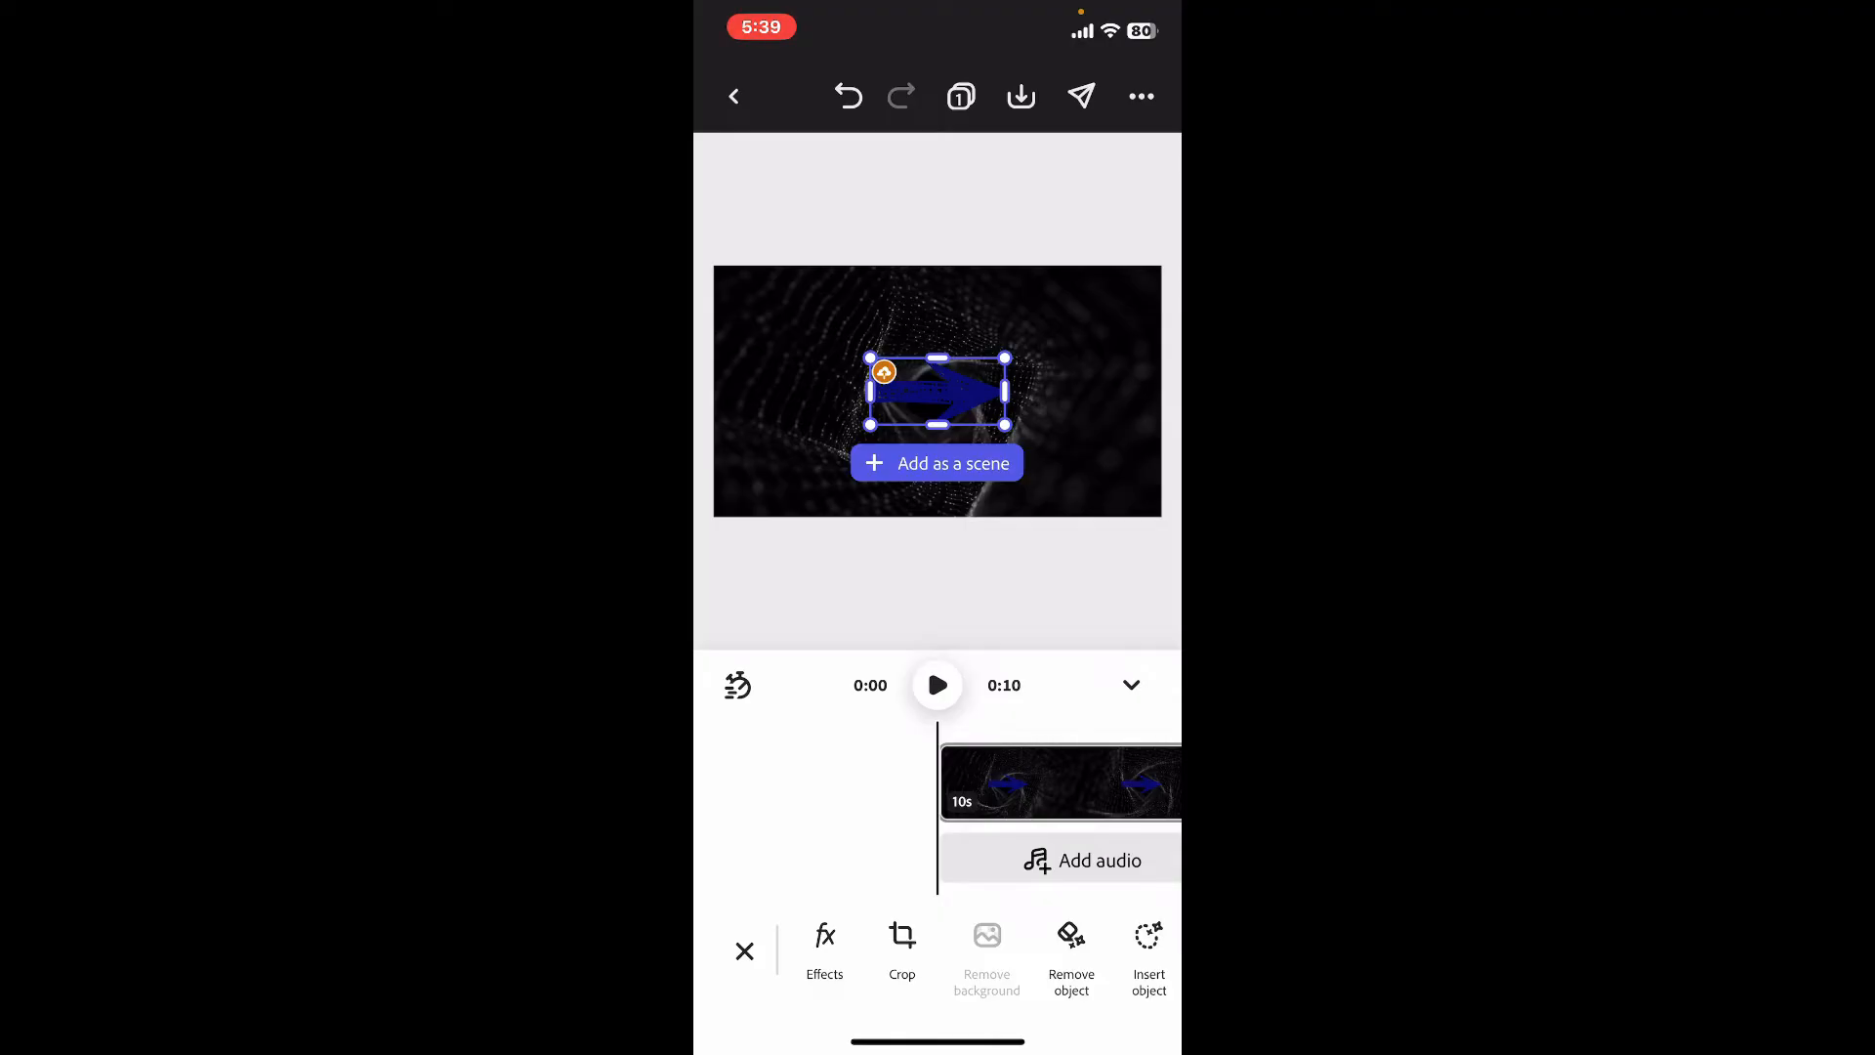
left_click(936, 463)
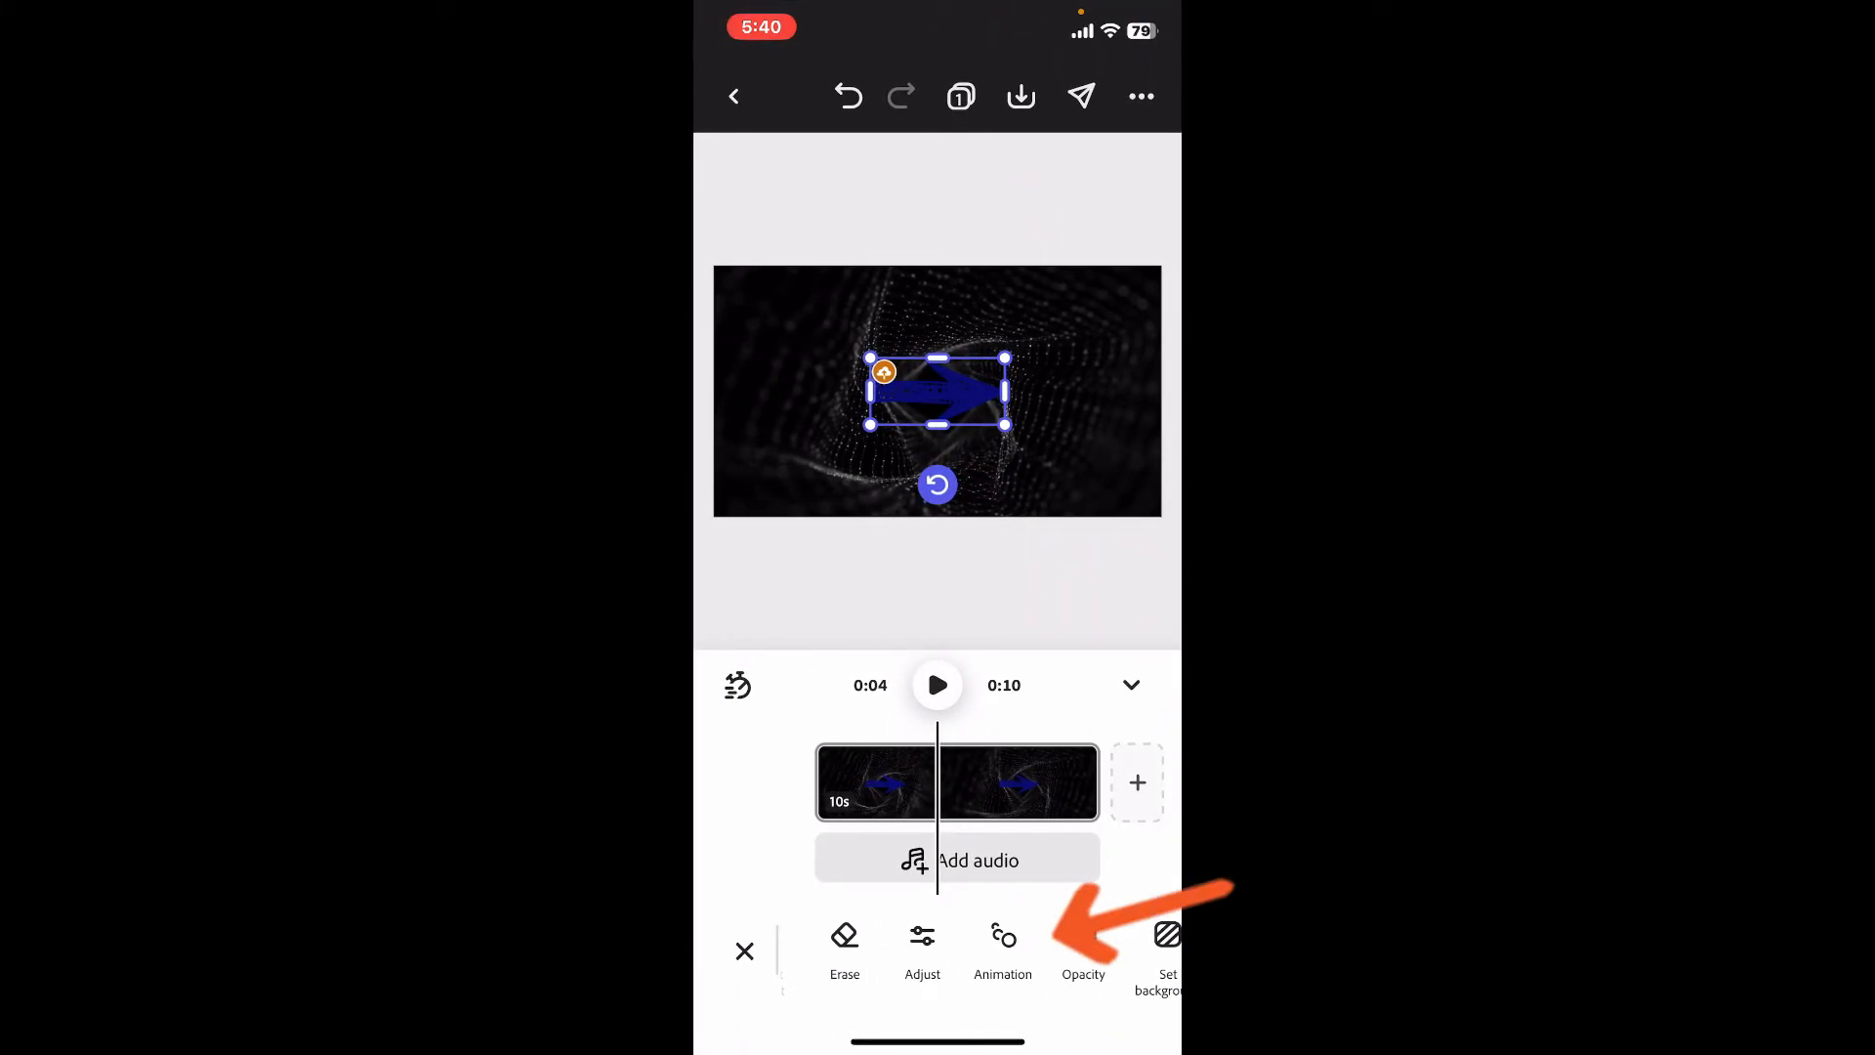
Assign the arrow a Flash entrance and a Drift exit animation and confirm.
left_click(1002, 951)
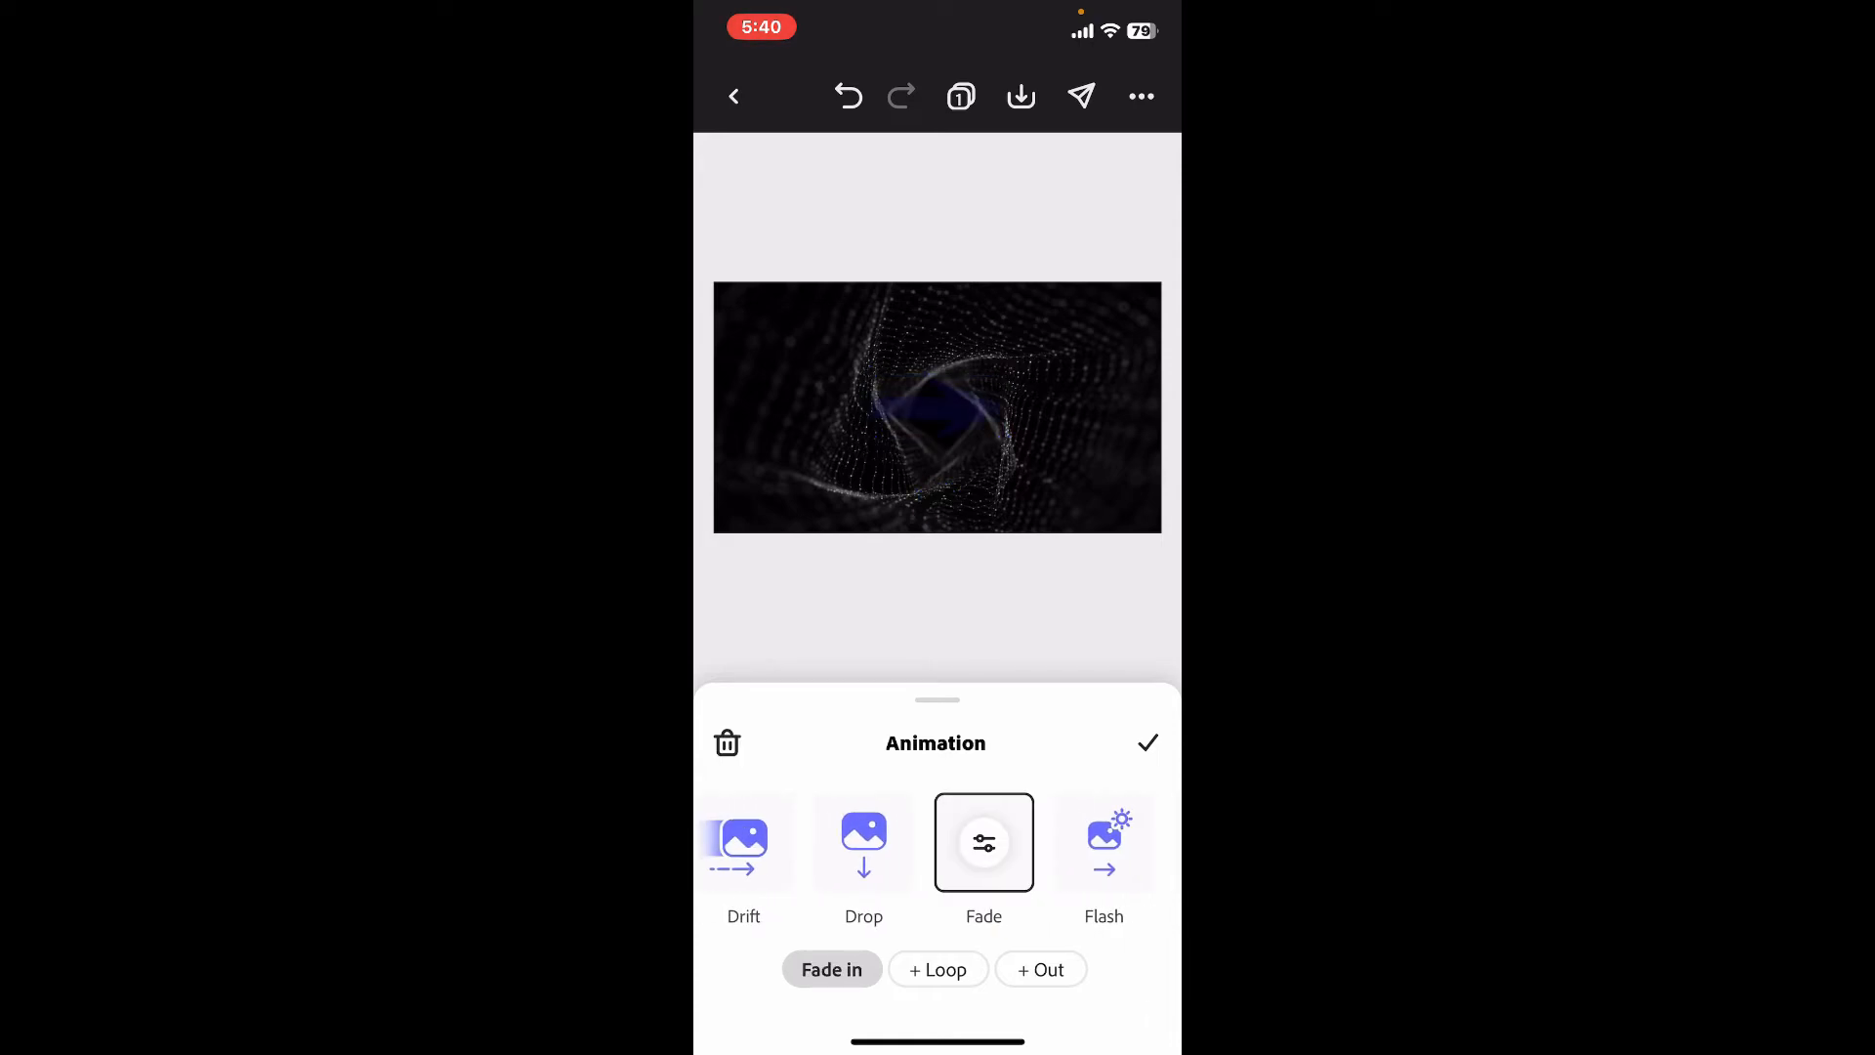
left_click(1041, 969)
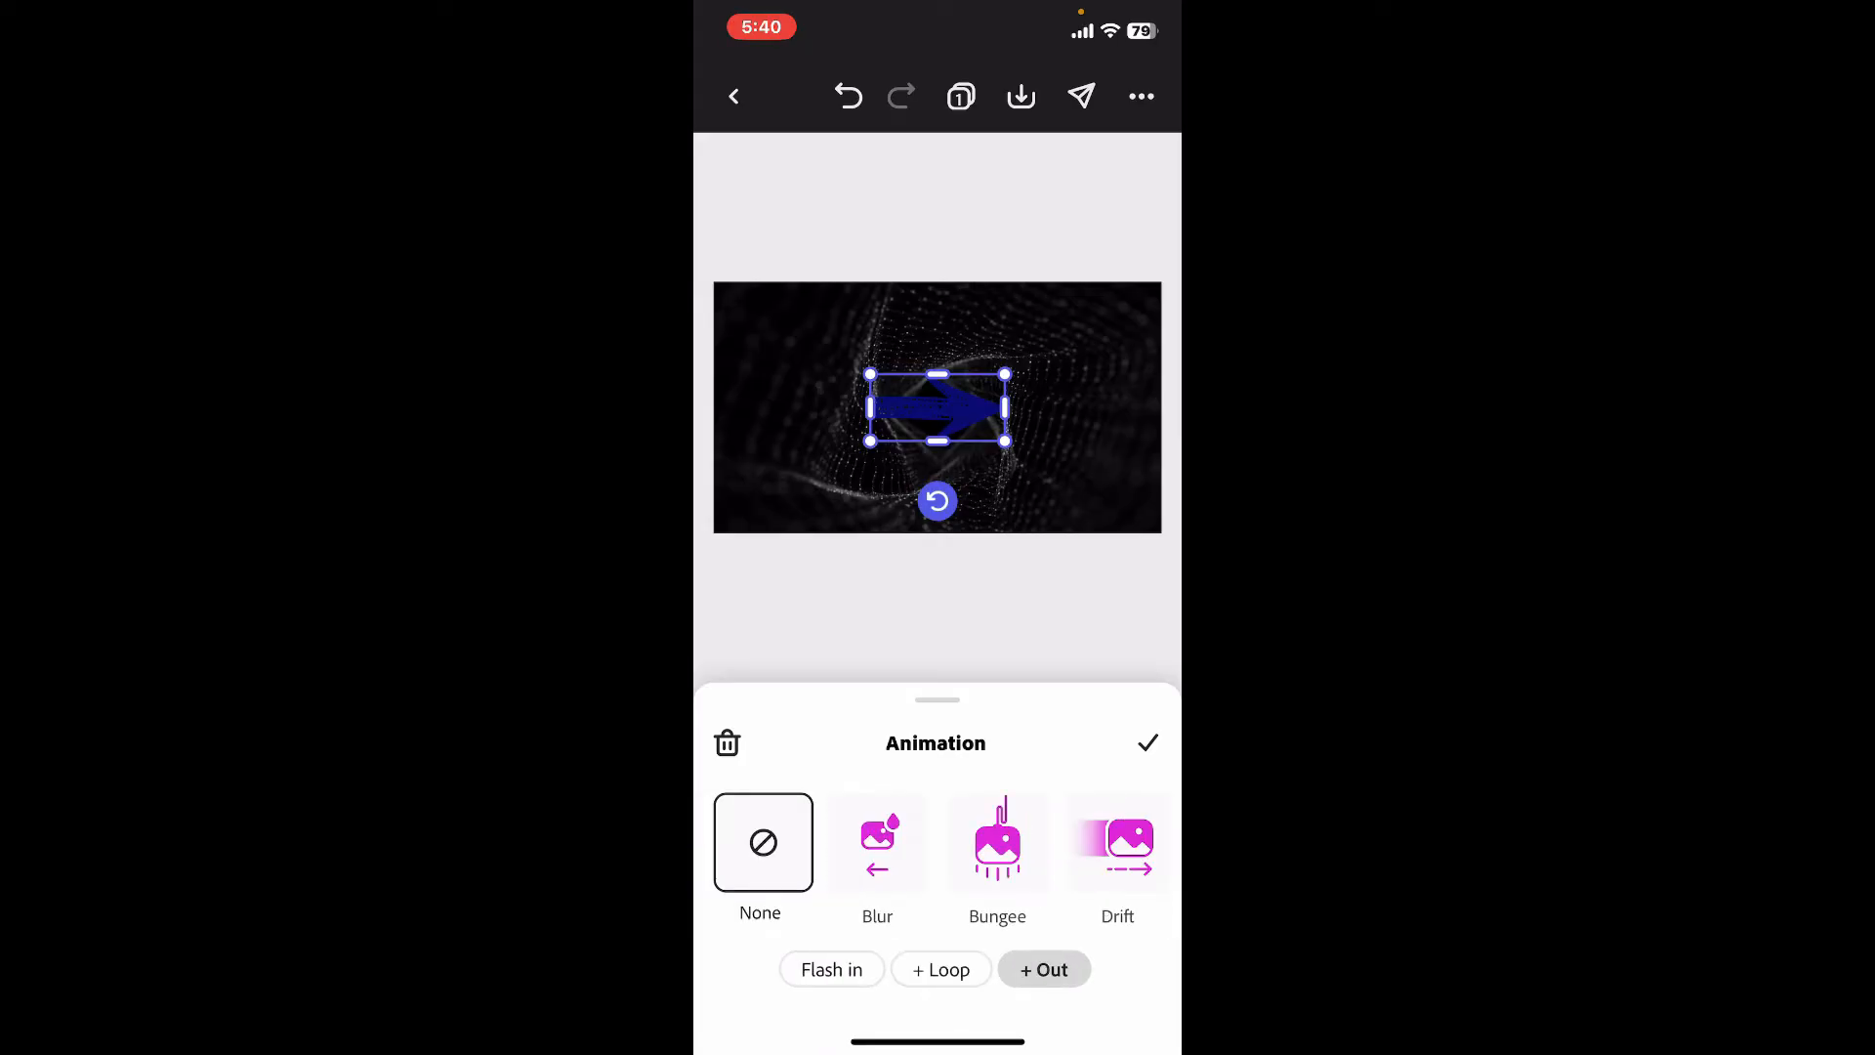
left_click(1118, 842)
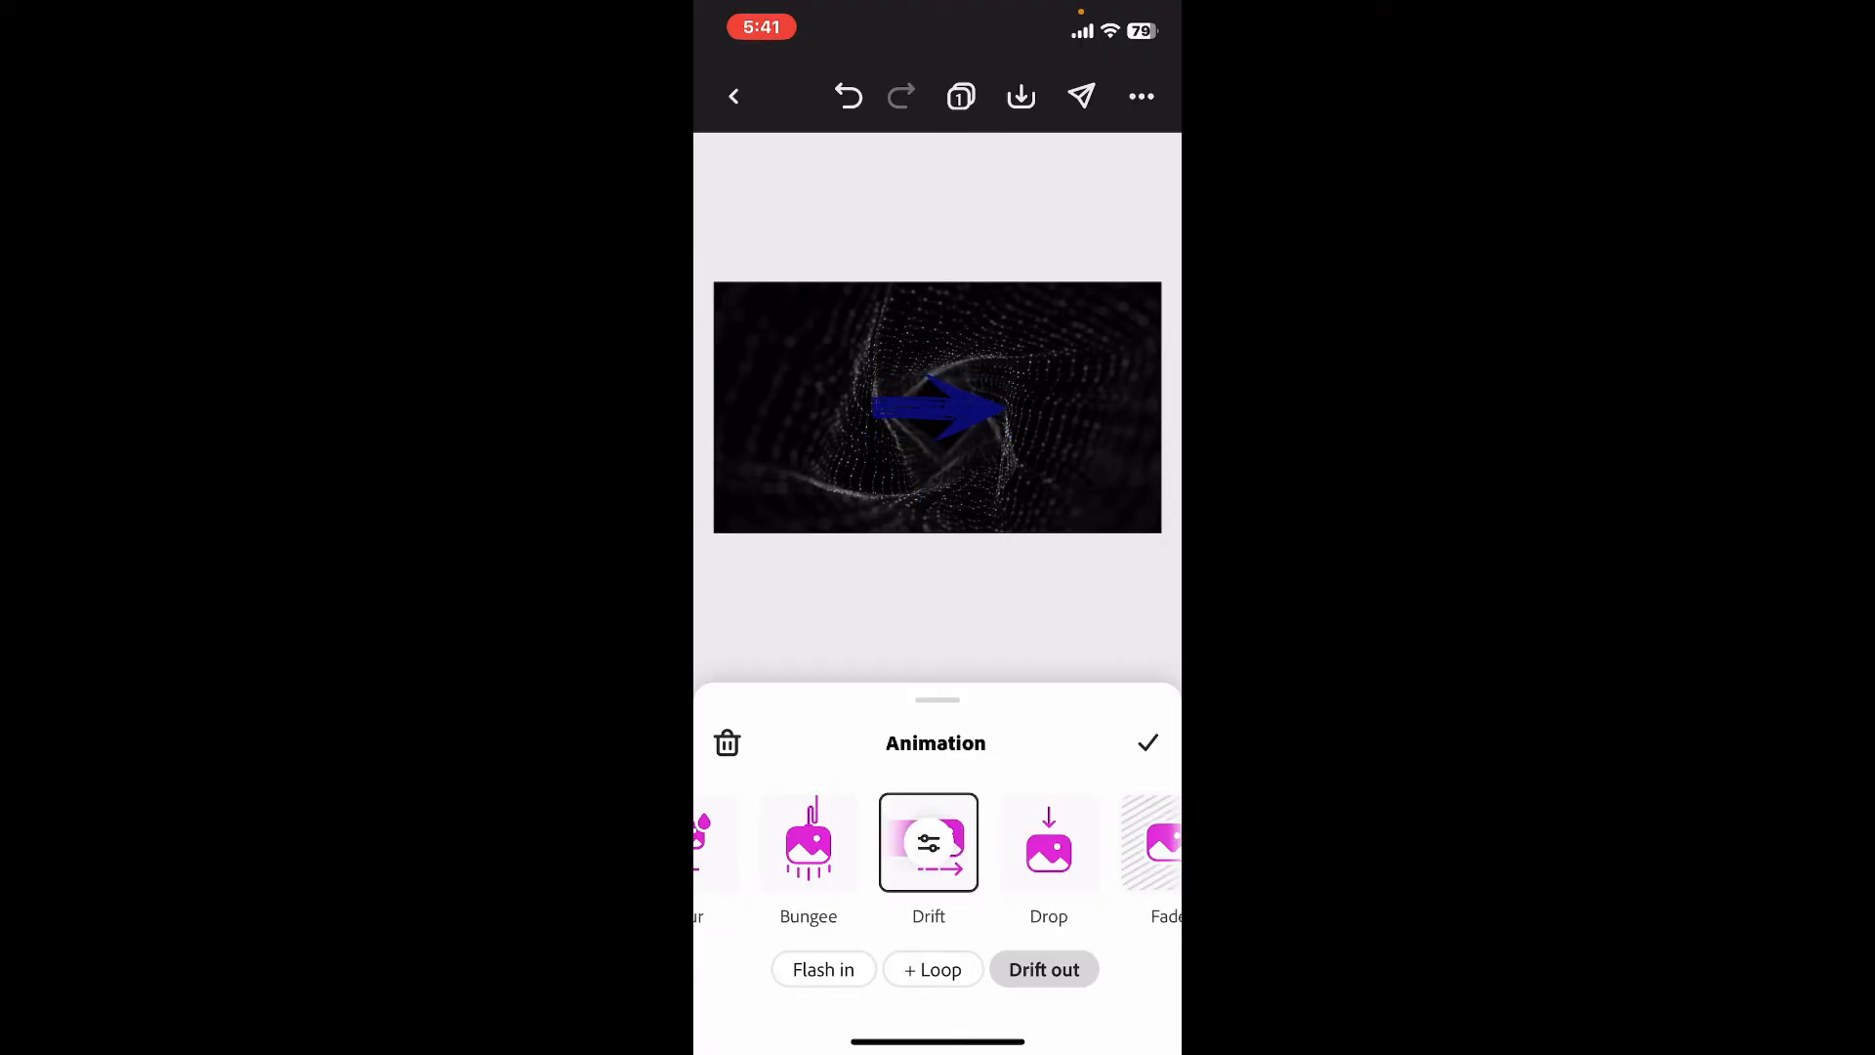
left_click(1047, 842)
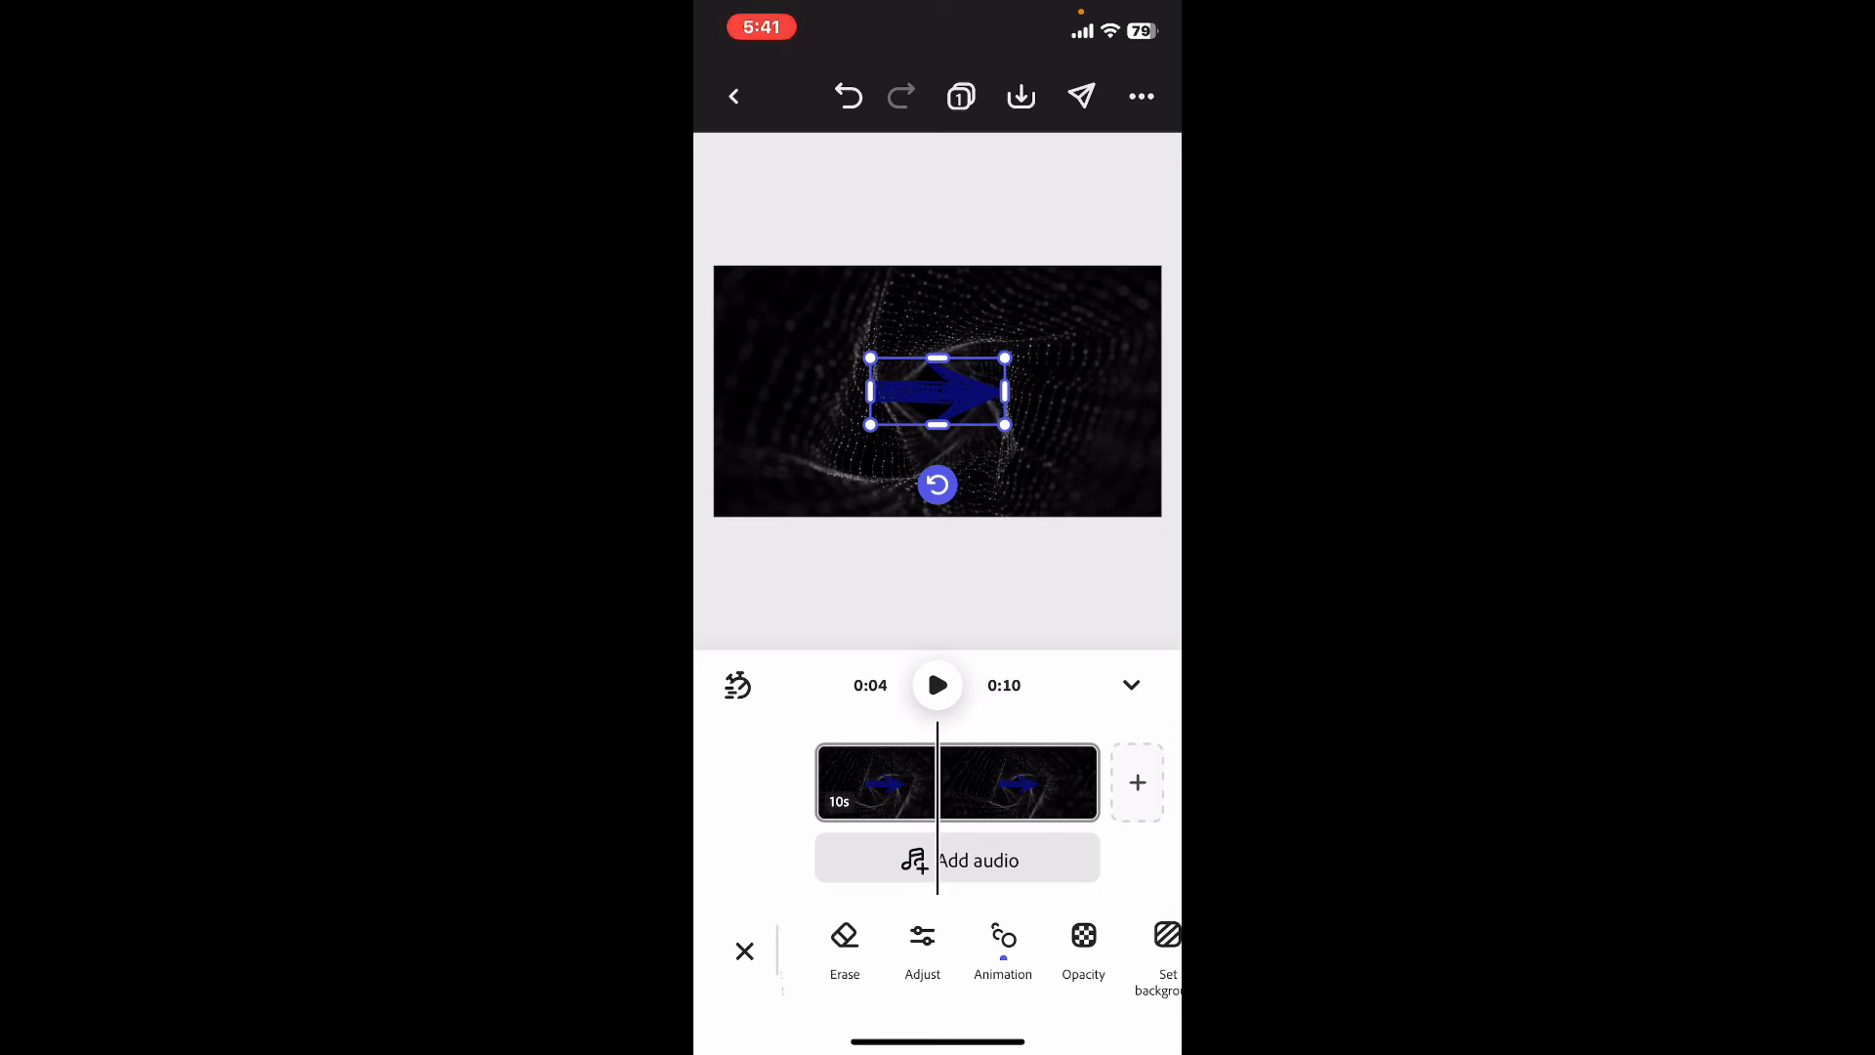
Rotate the arrow to a diagonal upward tilt and shift it left over the clip.
left_click_drag(936, 391, 969, 398)
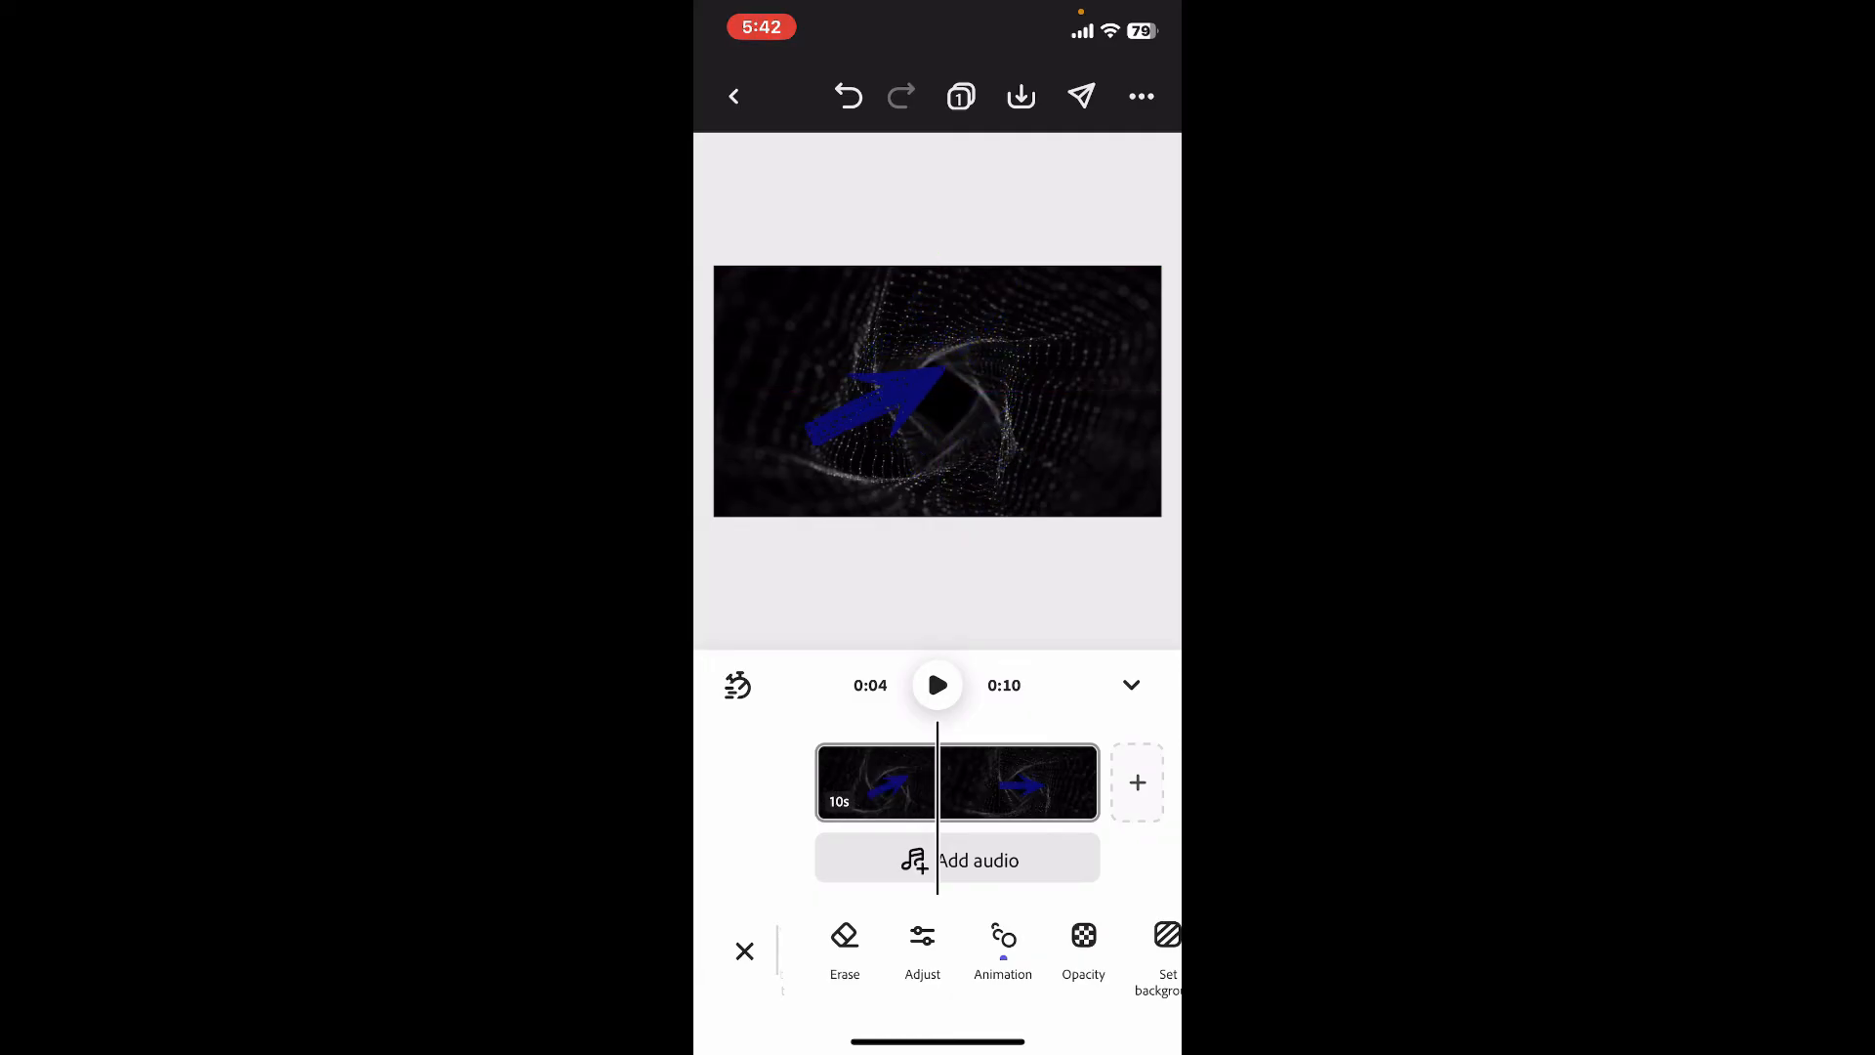
left_click(879, 413)
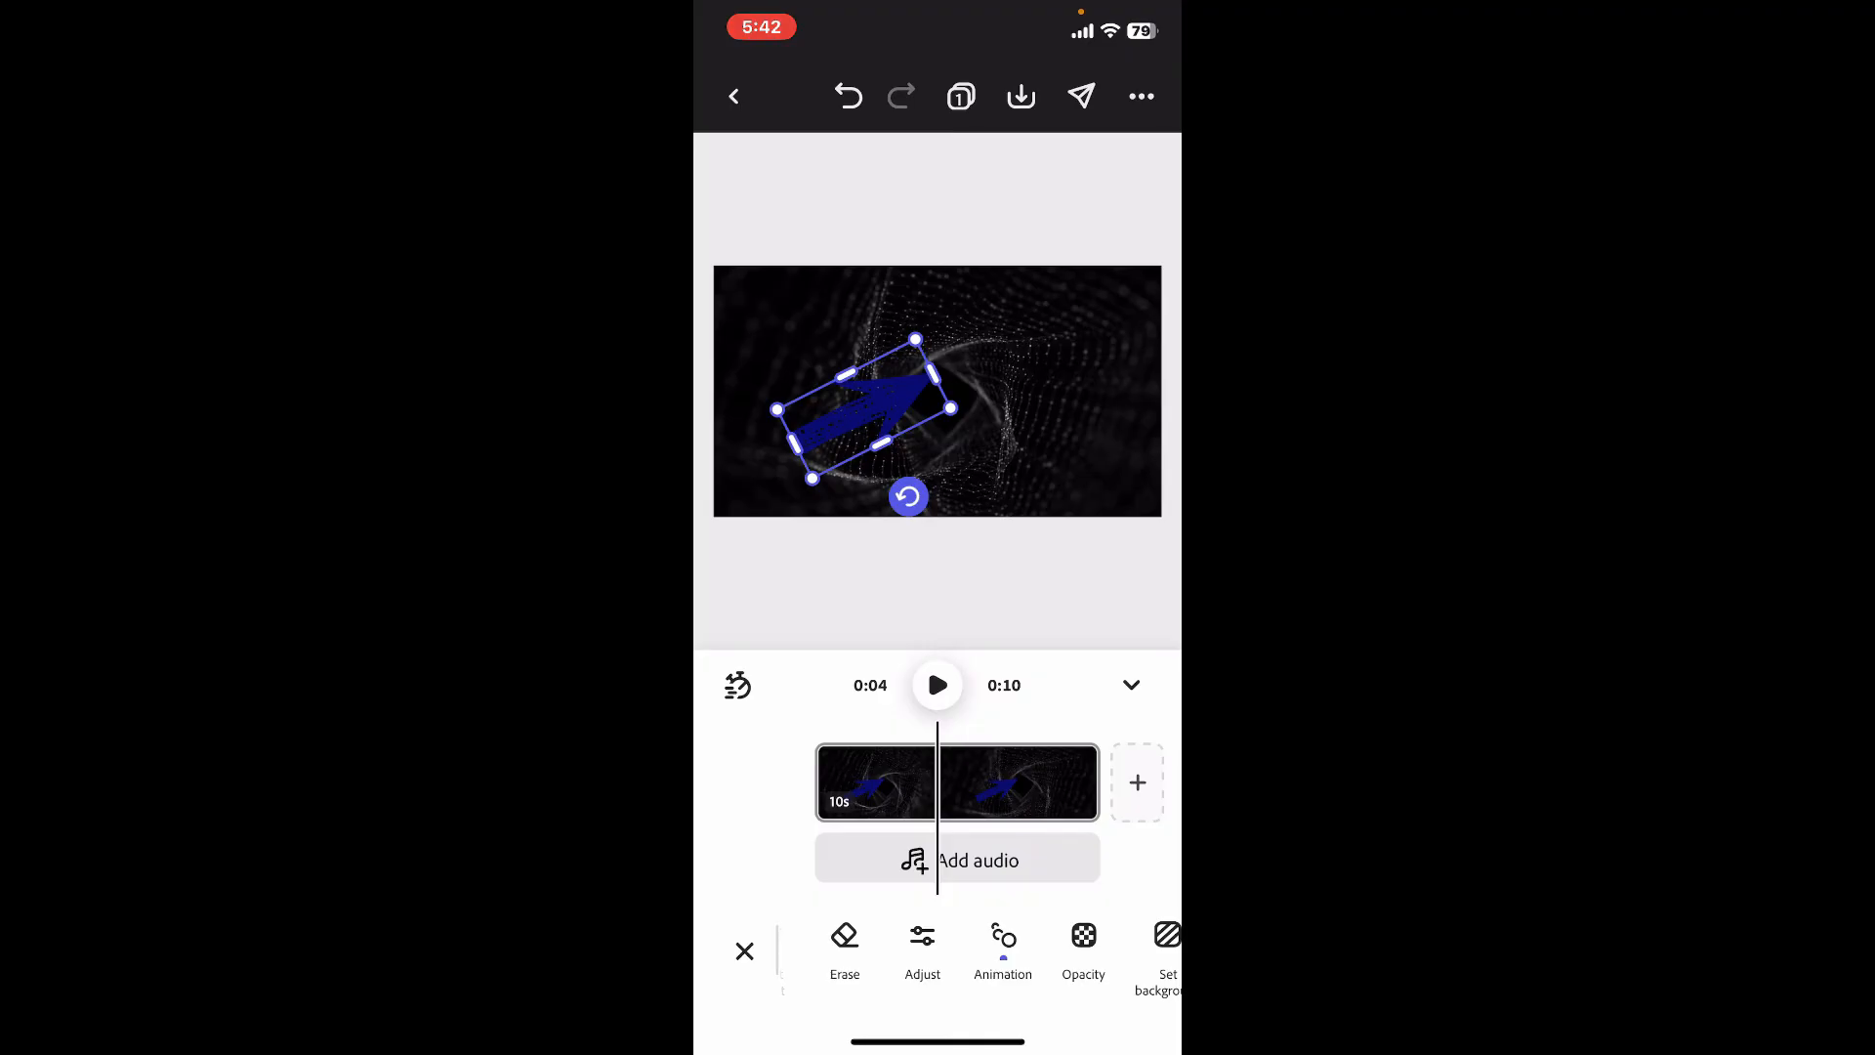